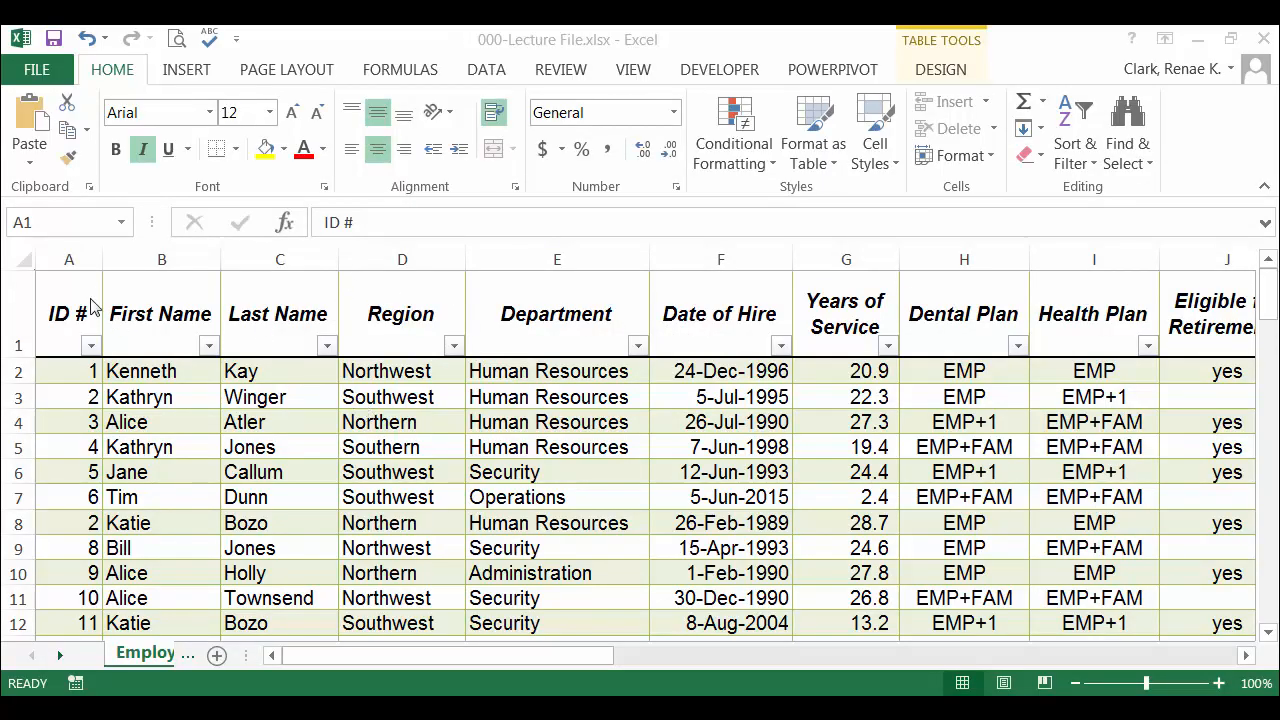
{"action": "mouse_move", "coordinate": [67, 318]}
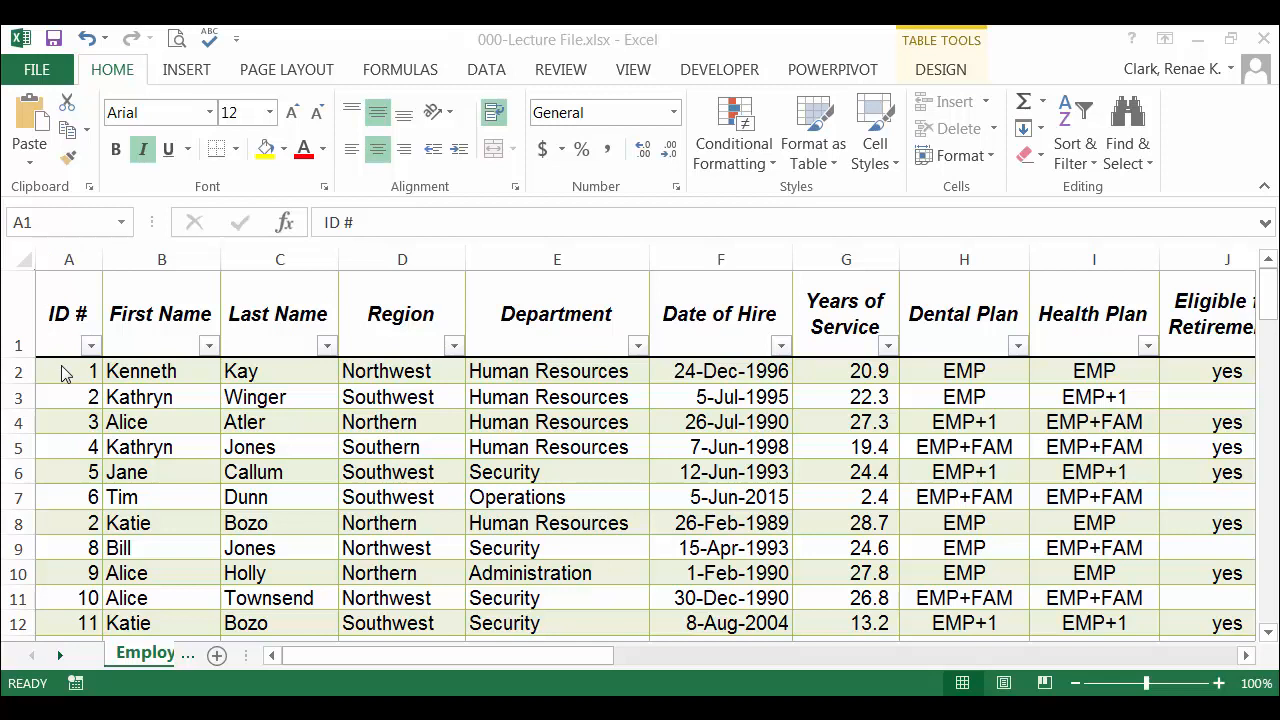
{"action": "mouse_move", "coordinate": [73, 370]}
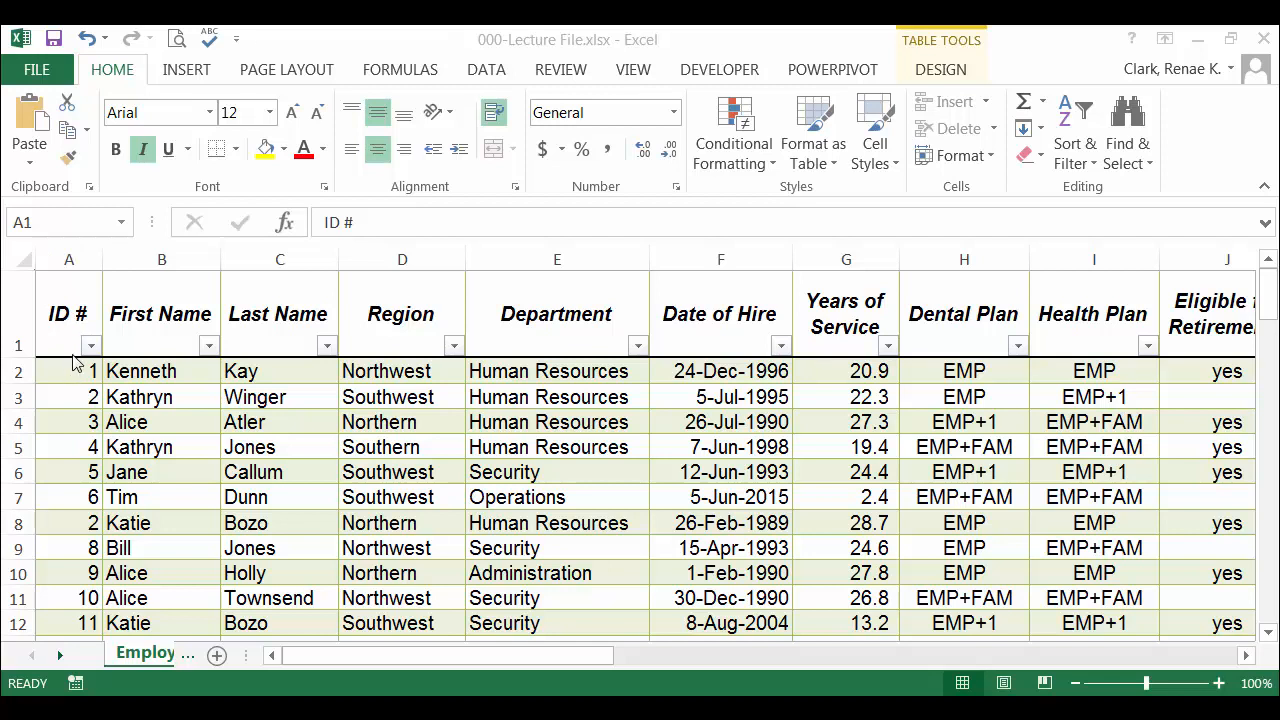
{"action": "mouse_move", "coordinate": [75, 302]}
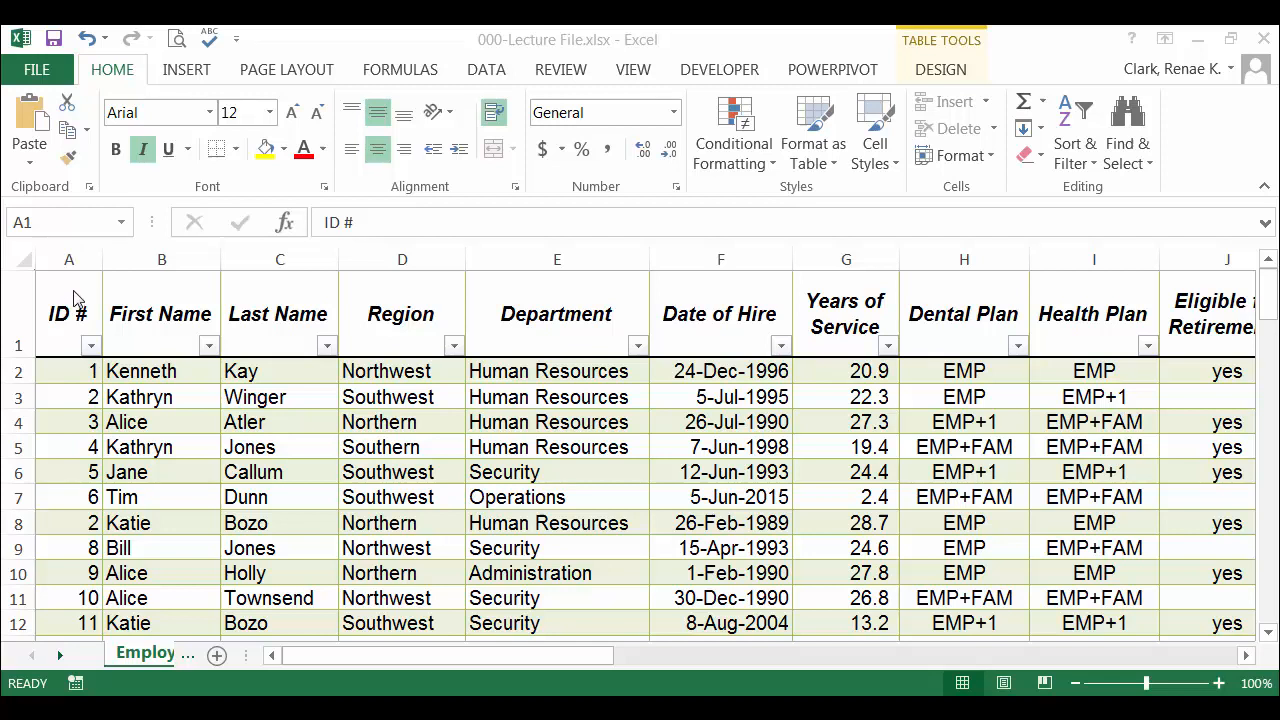
{"action": "mouse_move", "coordinate": [63, 330]}
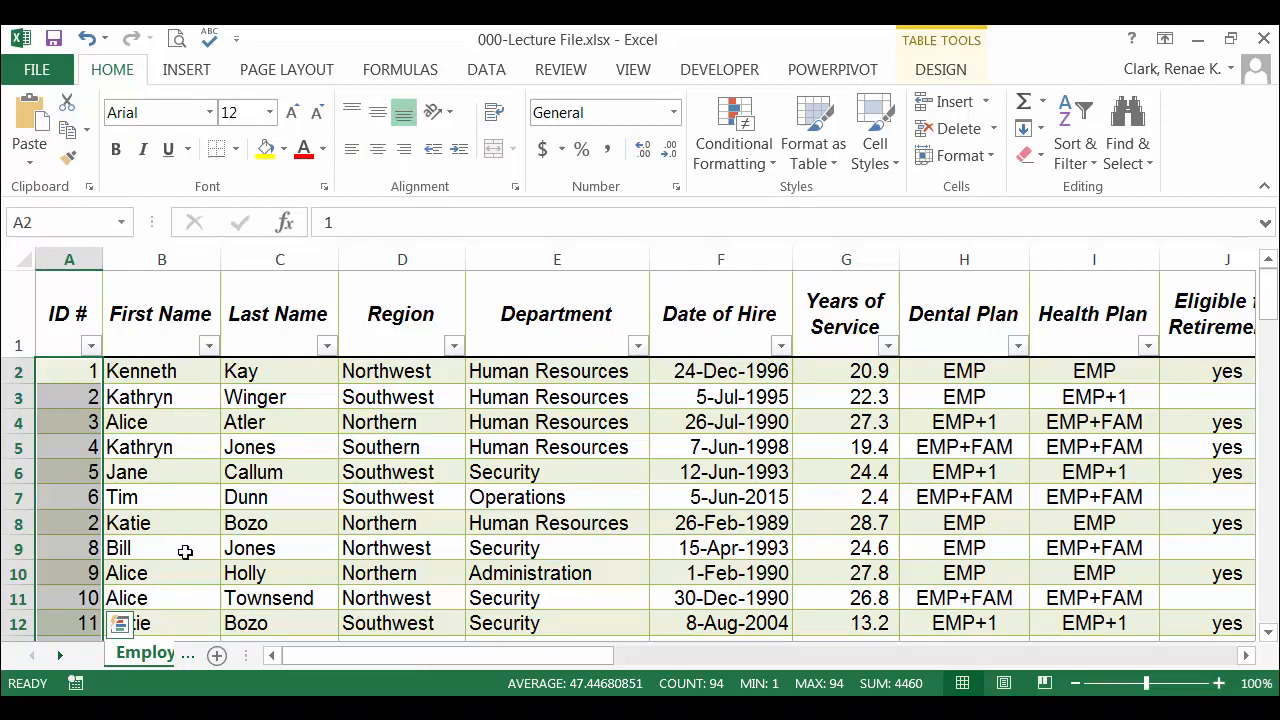
{"action": "mouse_move", "coordinate": [733, 135]}
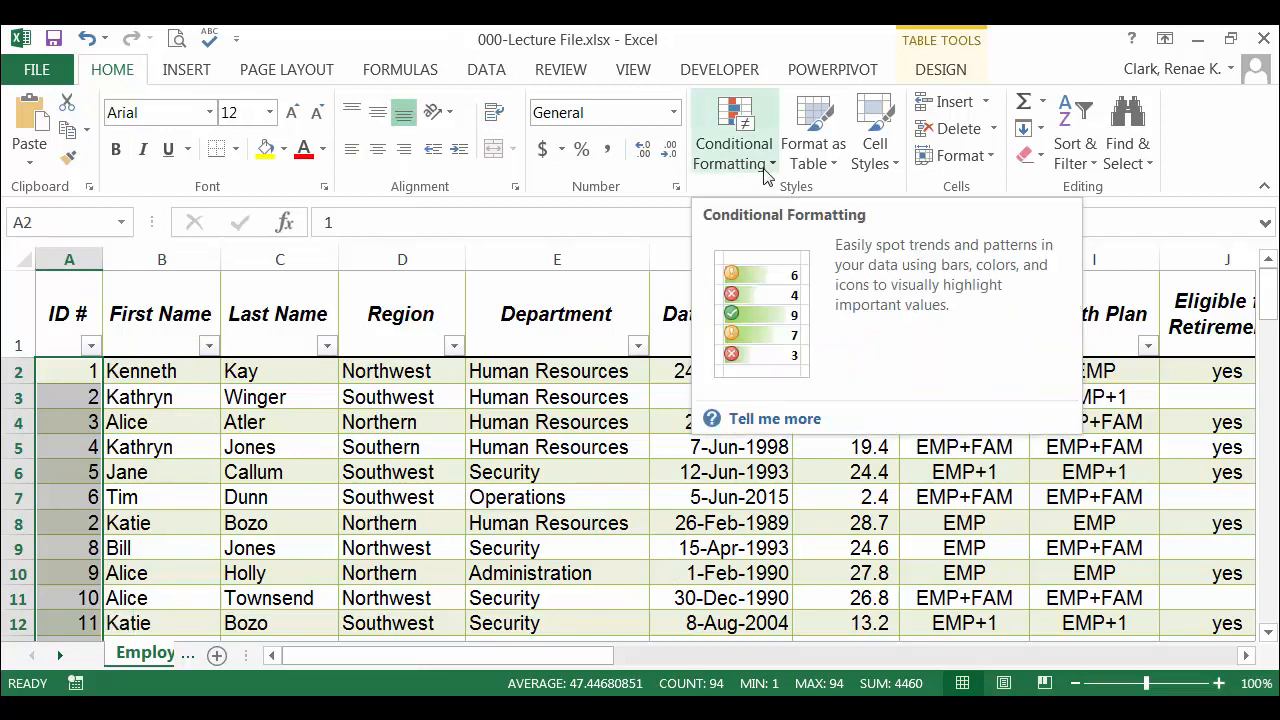
- Start a Duplicate Values highlight rule for the ID # column
{"action": "left_click", "coordinate": [733, 130]}
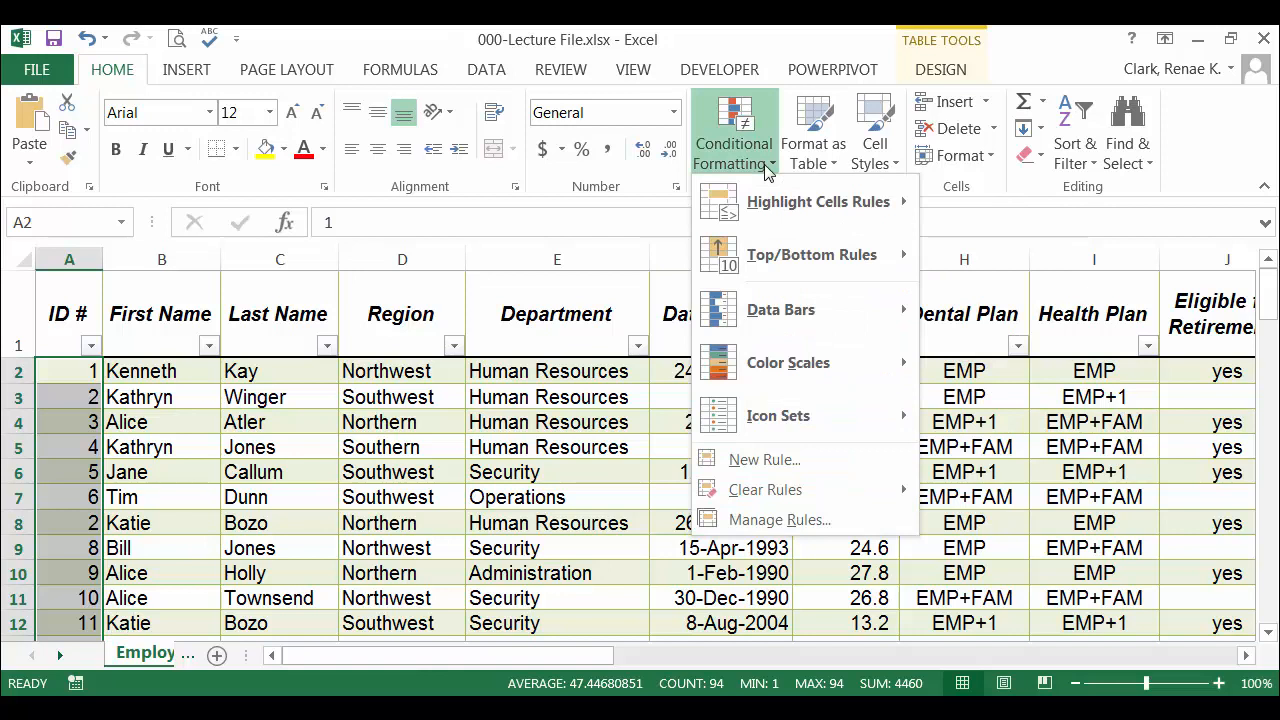
{"action": "mouse_move", "coordinate": [791, 201]}
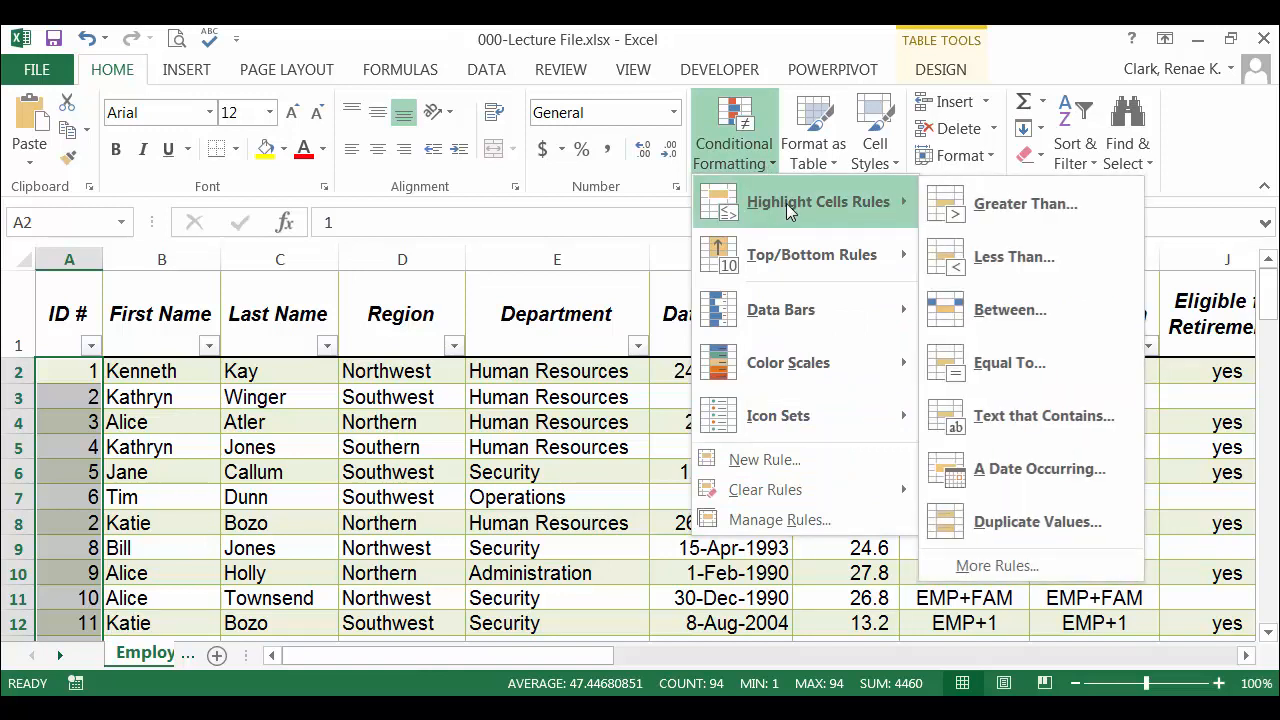
{"action": "mouse_move", "coordinate": [1070, 532]}
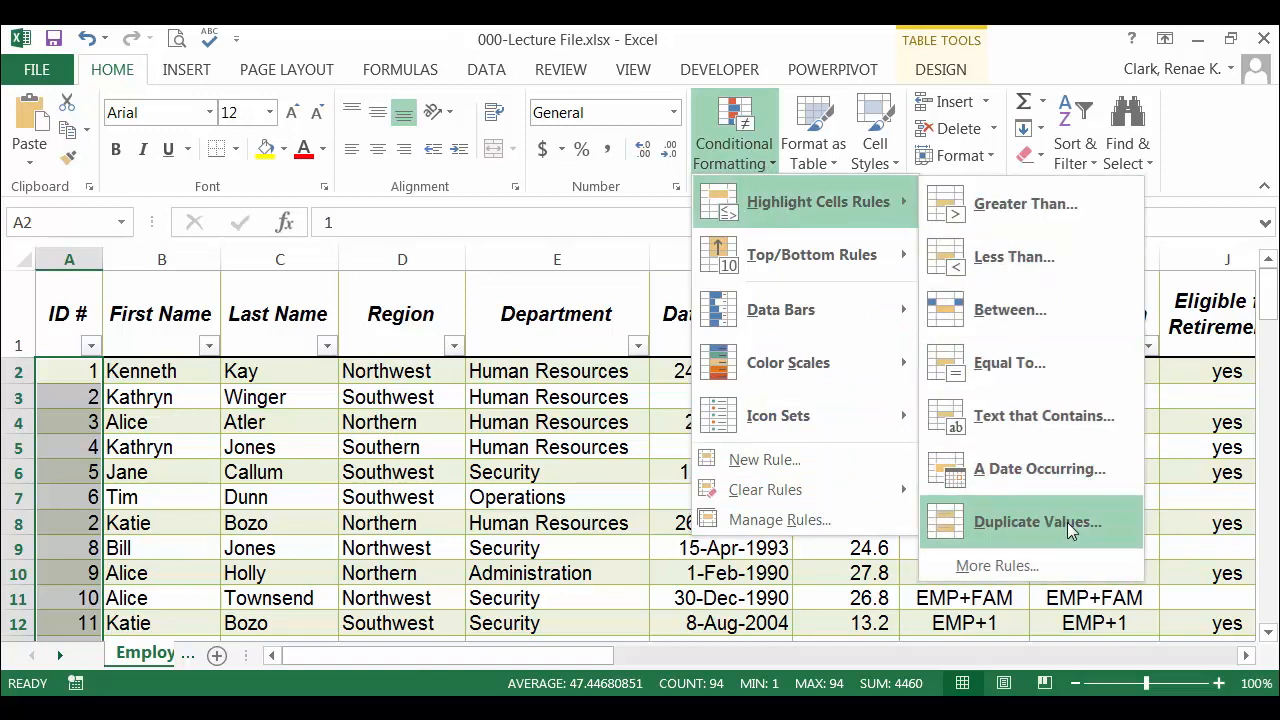
{"action": "left_click", "coordinate": [1035, 522]}
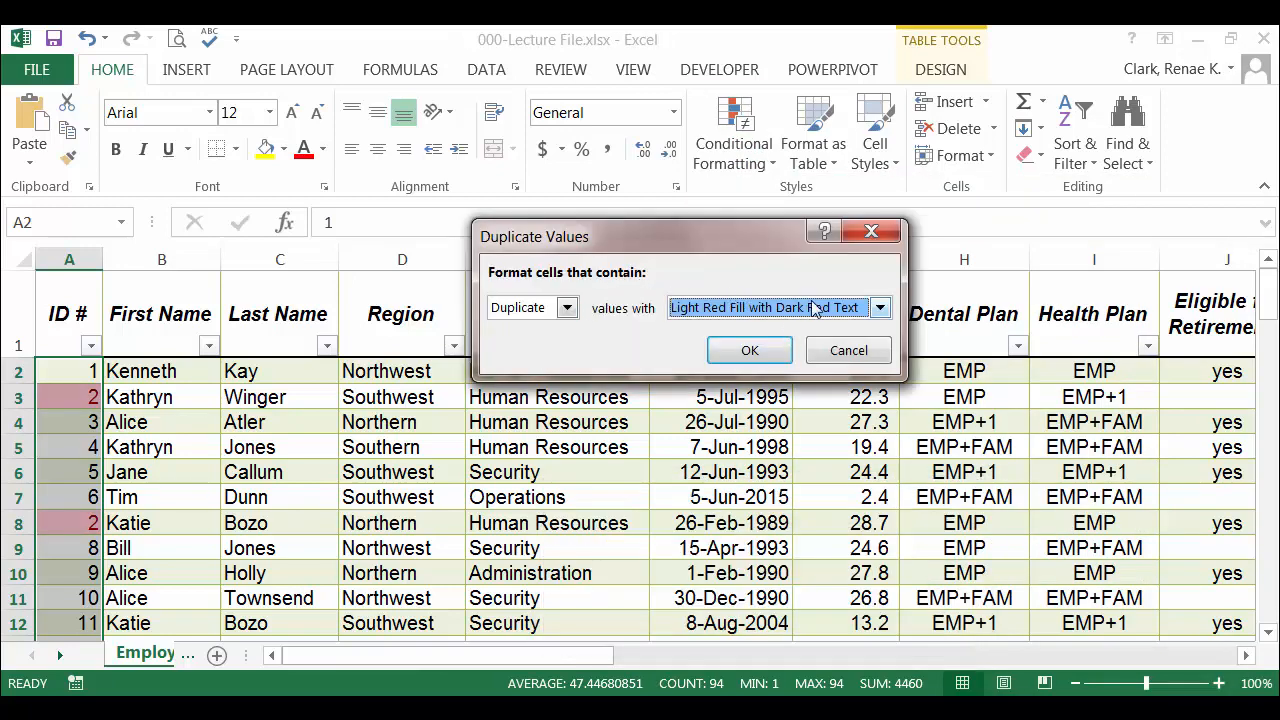
- Apply Light Red Fill with Dark Red Text to duplicate IDs
{"action": "left_click", "coordinate": [880, 307]}
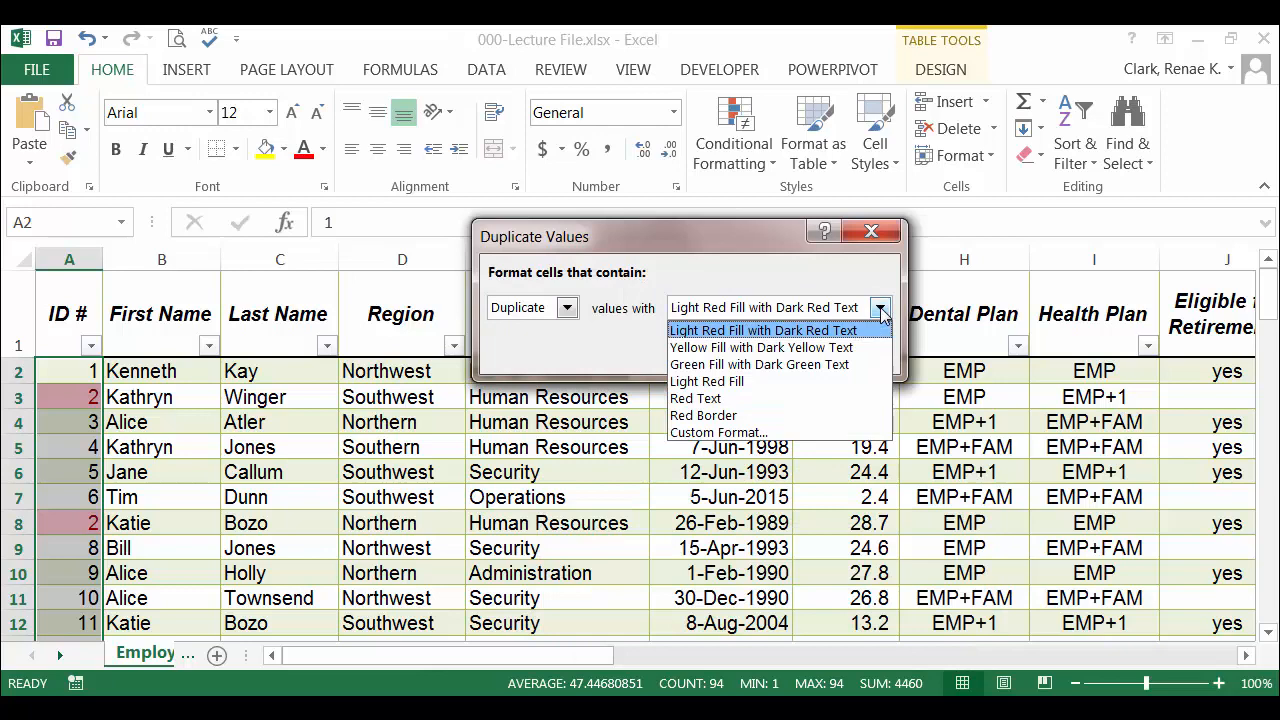
{"action": "mouse_move", "coordinate": [768, 415]}
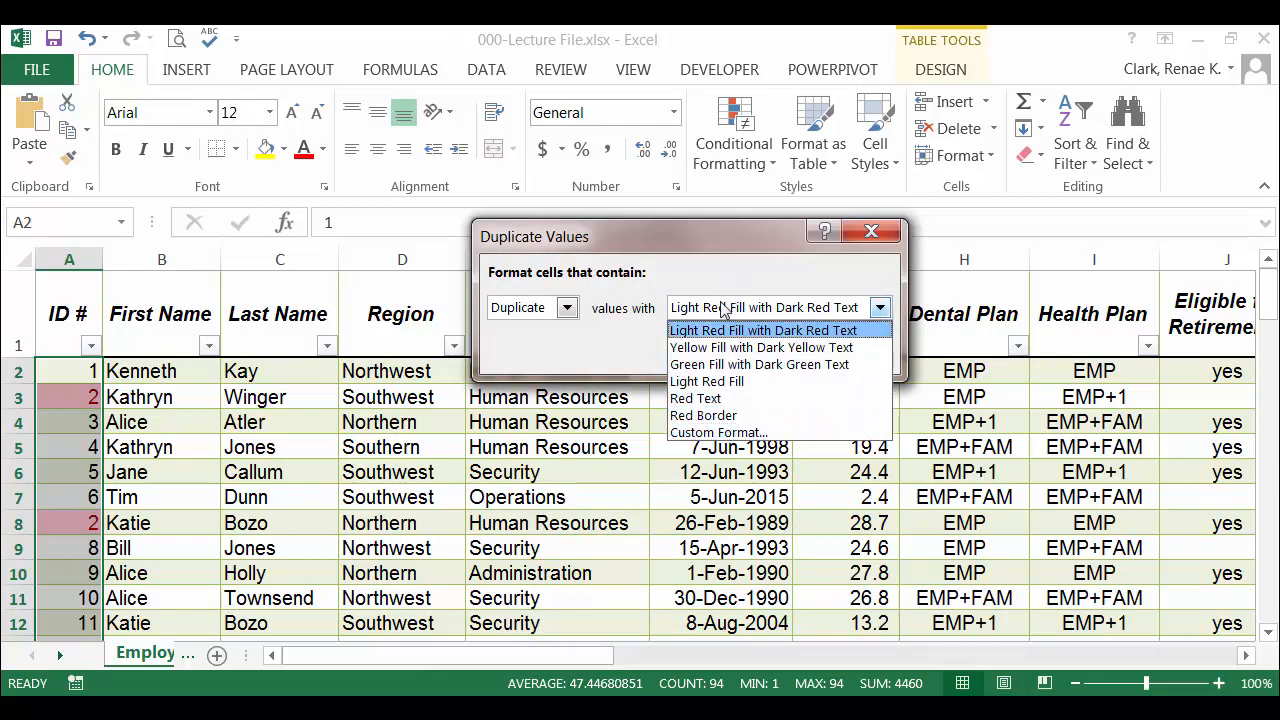
{"action": "left_click", "coordinate": [766, 330]}
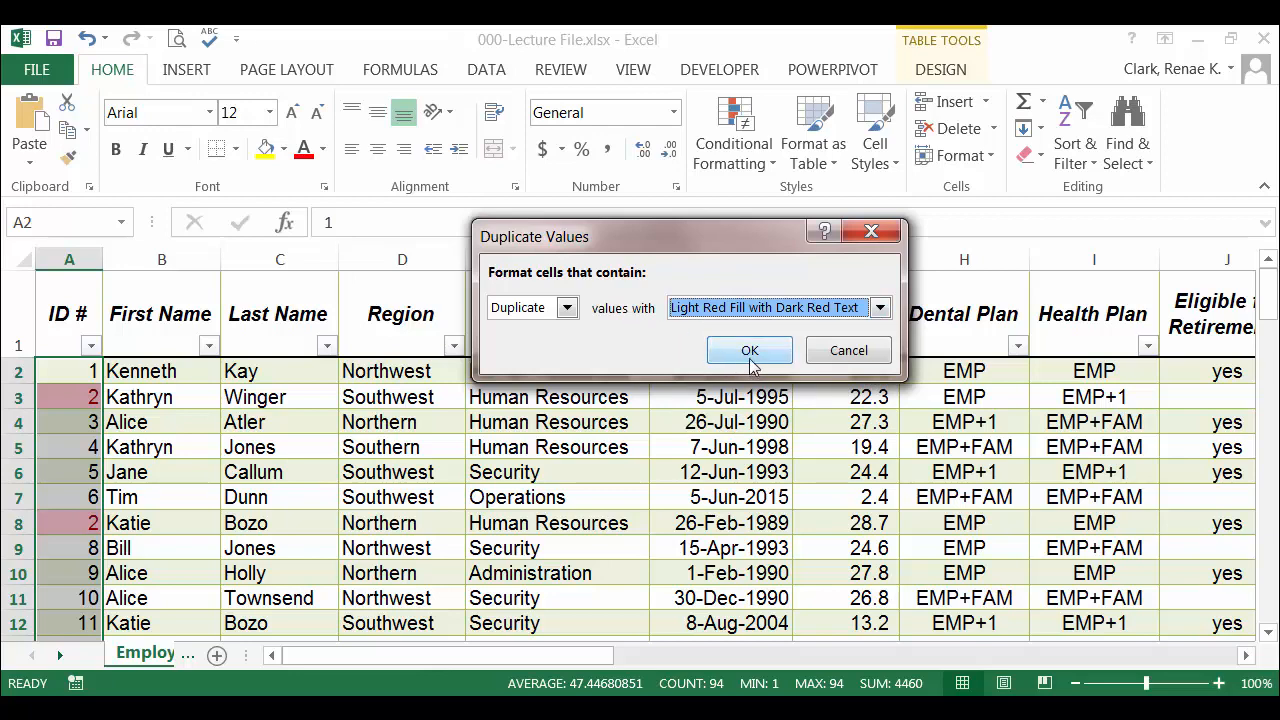
{"action": "left_click", "coordinate": [749, 350]}
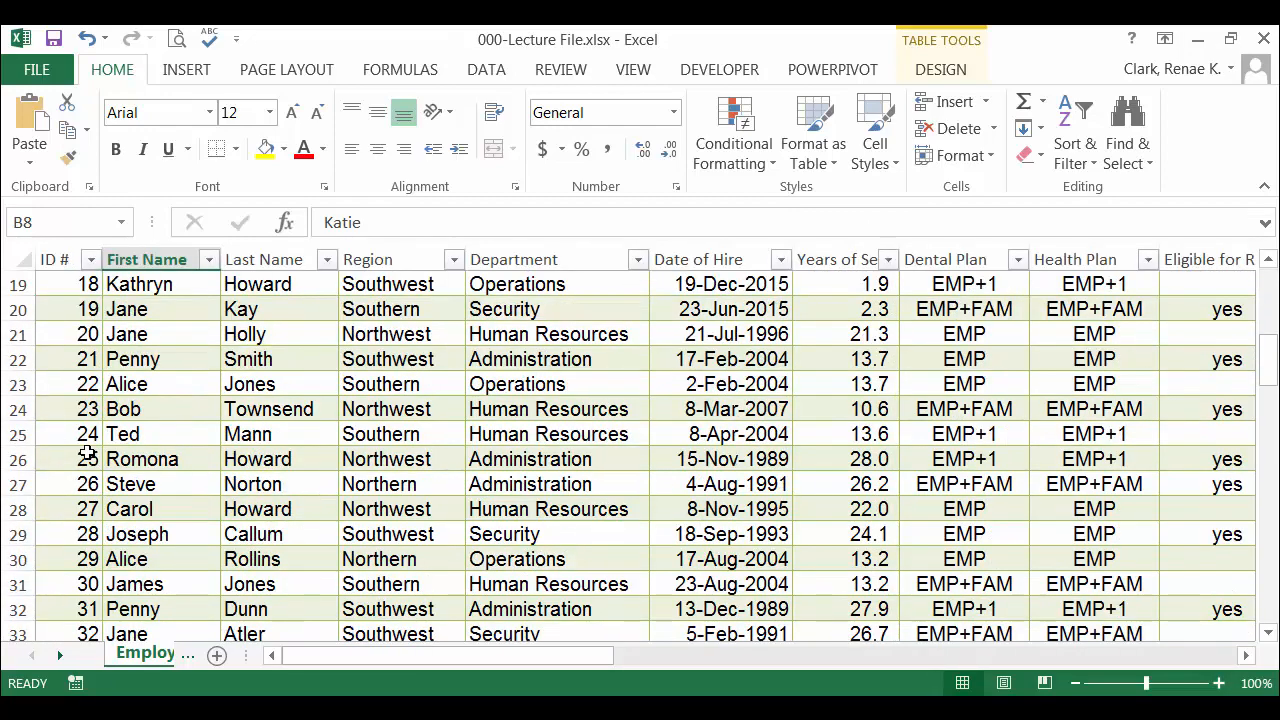
{"action": "scroll", "scroll_direction": "down", "scroll_amount": 3}
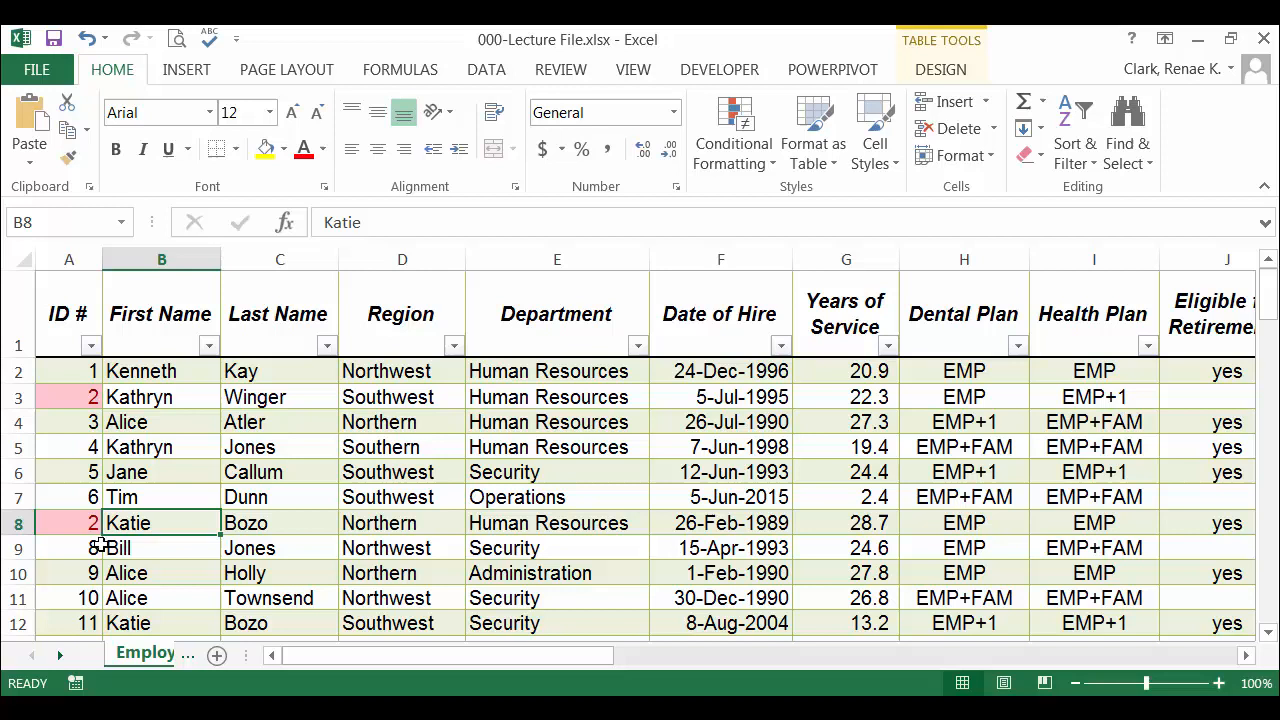
{"action": "left_click", "coordinate": [68, 523]}
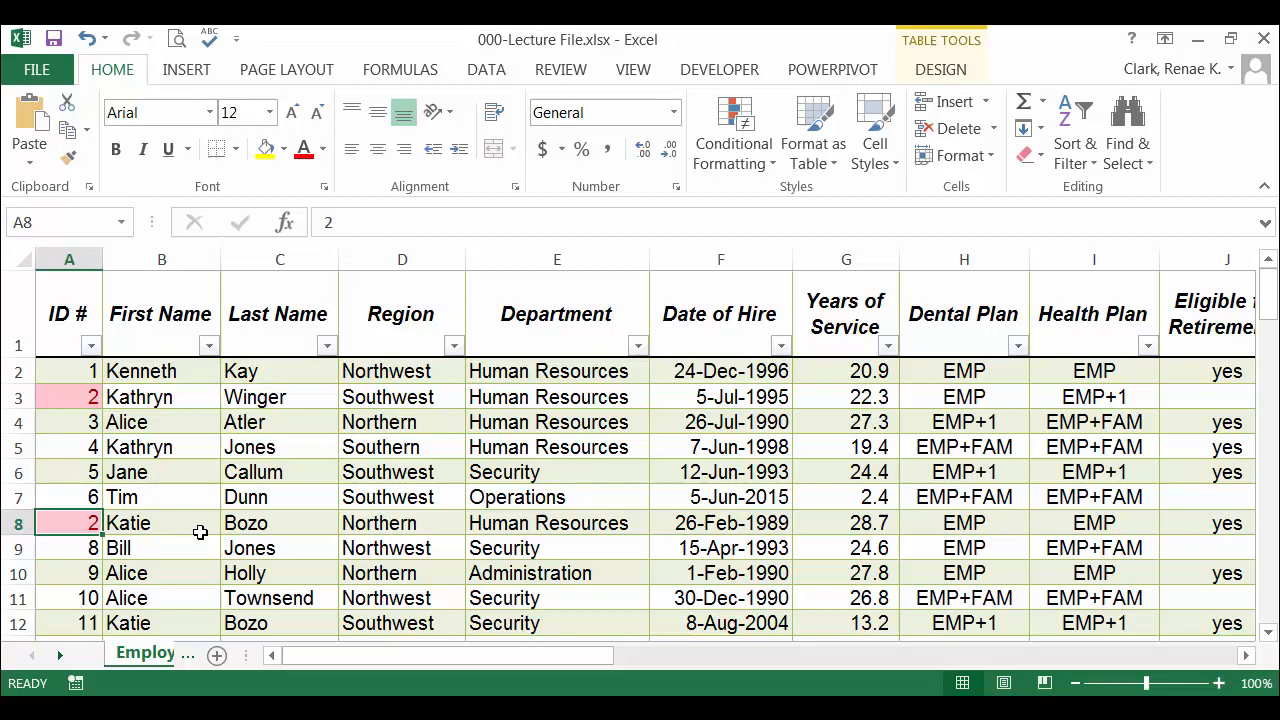
- Change Katie Bozo's duplicate ID in A8 to 7, then reopen Conditional Formatting
{"action": "type", "text": "7"}
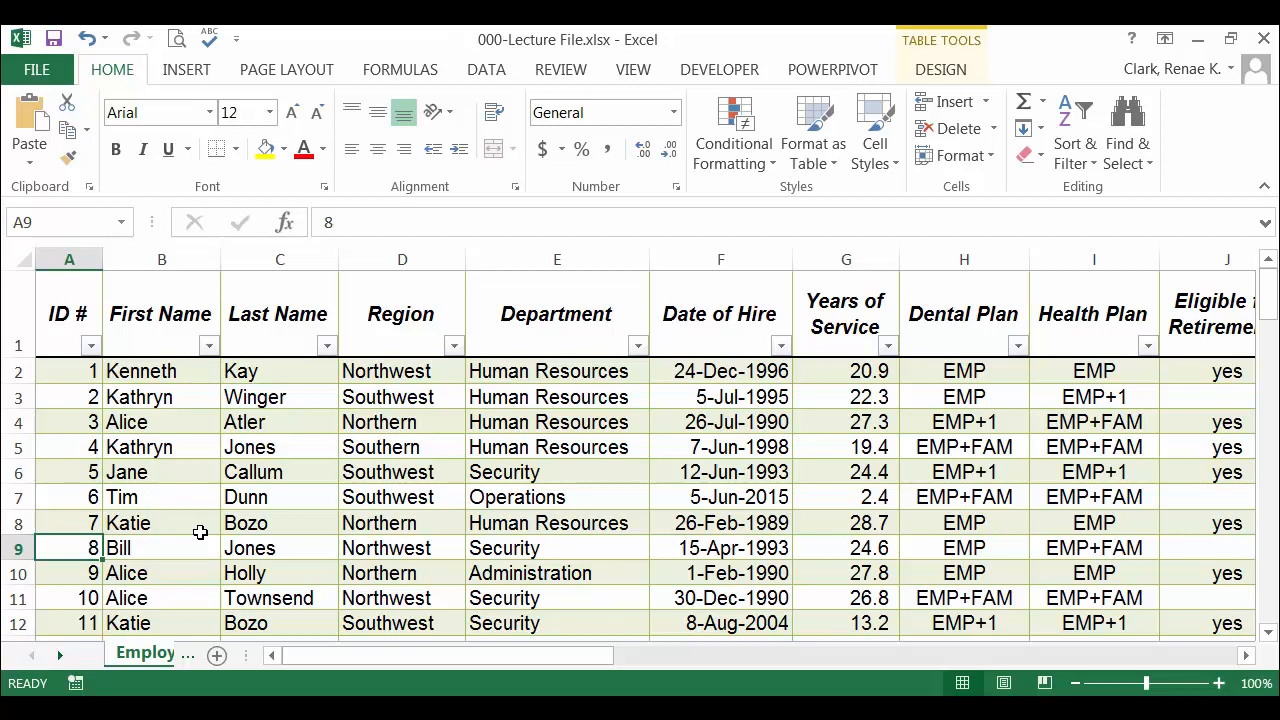
{"action": "mouse_move", "coordinate": [286, 534]}
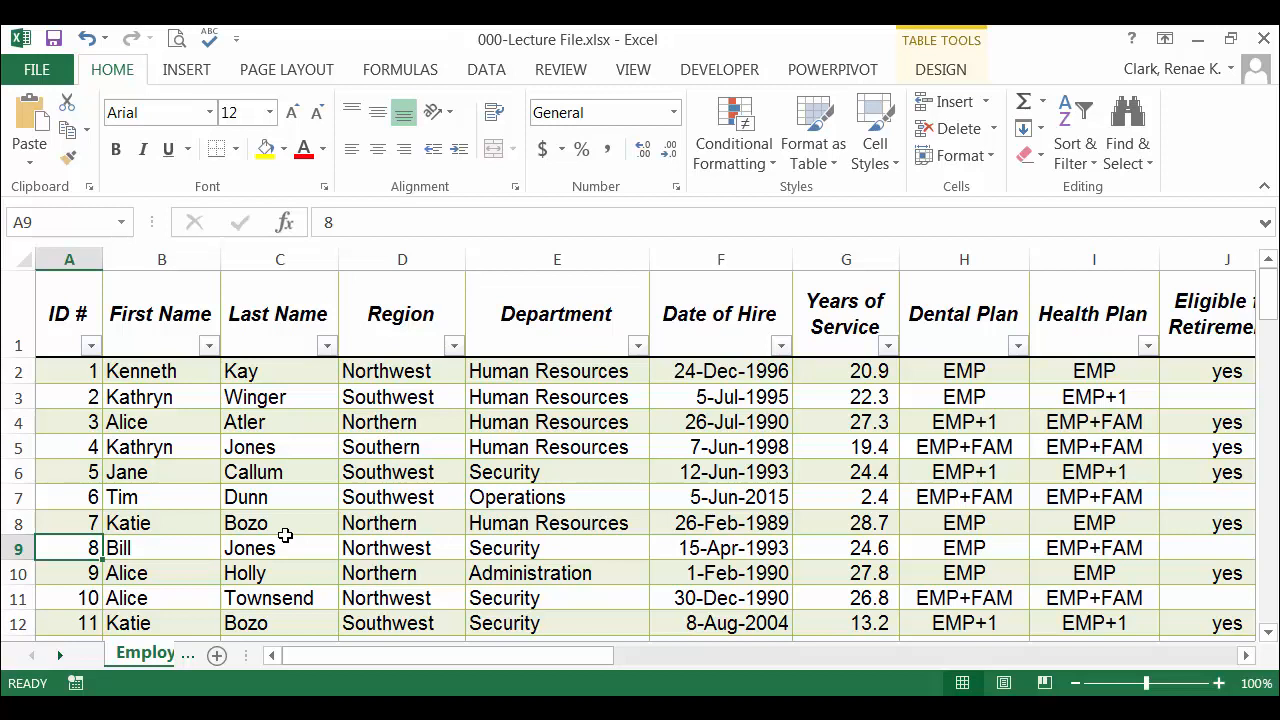
{"action": "left_click", "coordinate": [733, 135]}
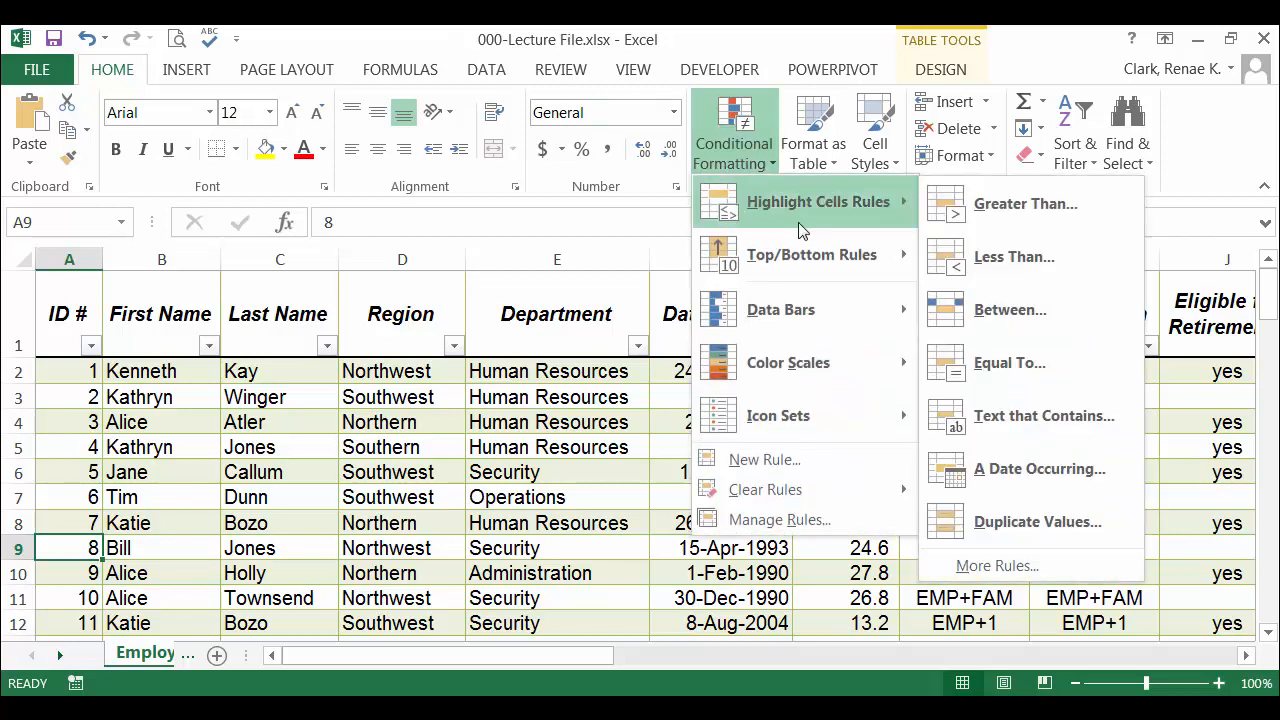